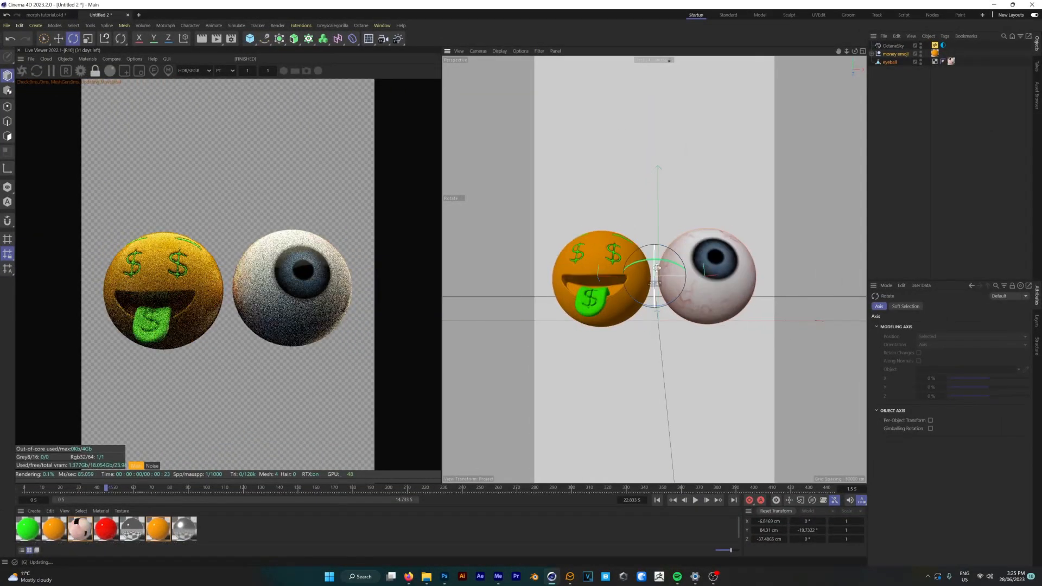
Move the eyeball to the origin and add a MoGraph Voronoi Fracture object.
drag(658, 266, 657, 279)
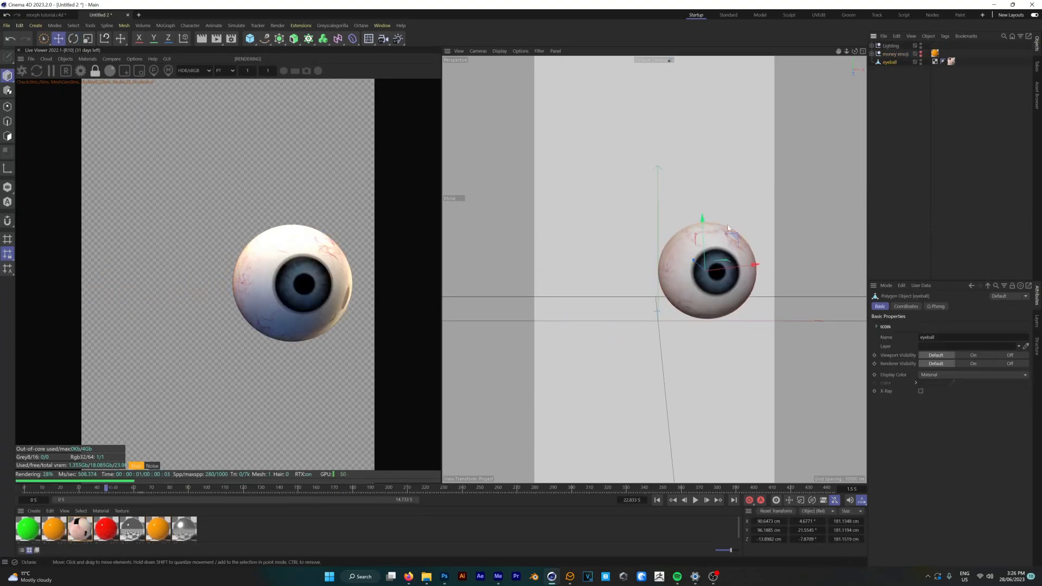
click(905, 306)
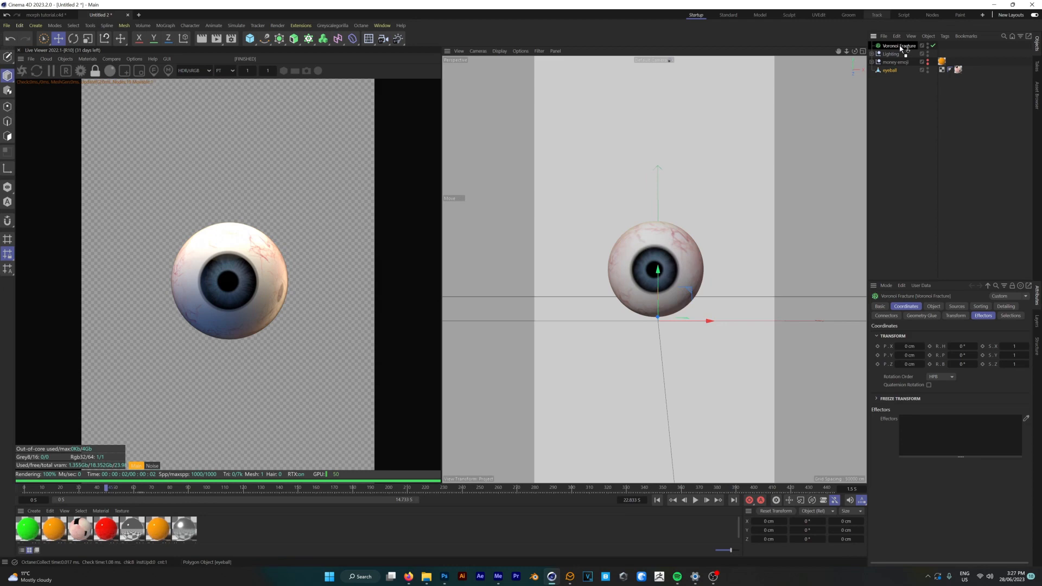
Place the eyeball under the Voronoi Fracture with Offset Fragments at 0 cm.
click(933, 307)
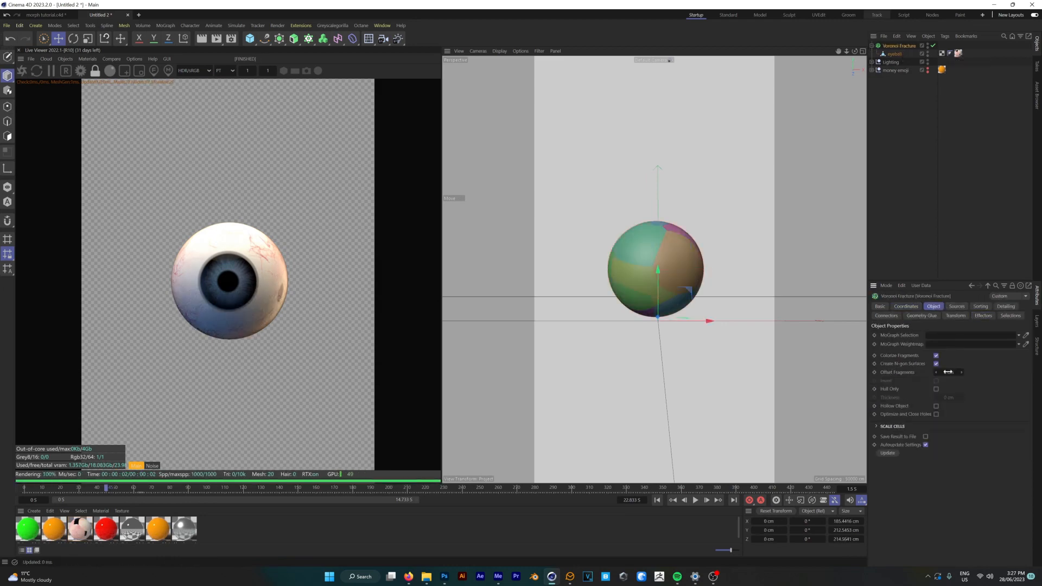
click(937, 371)
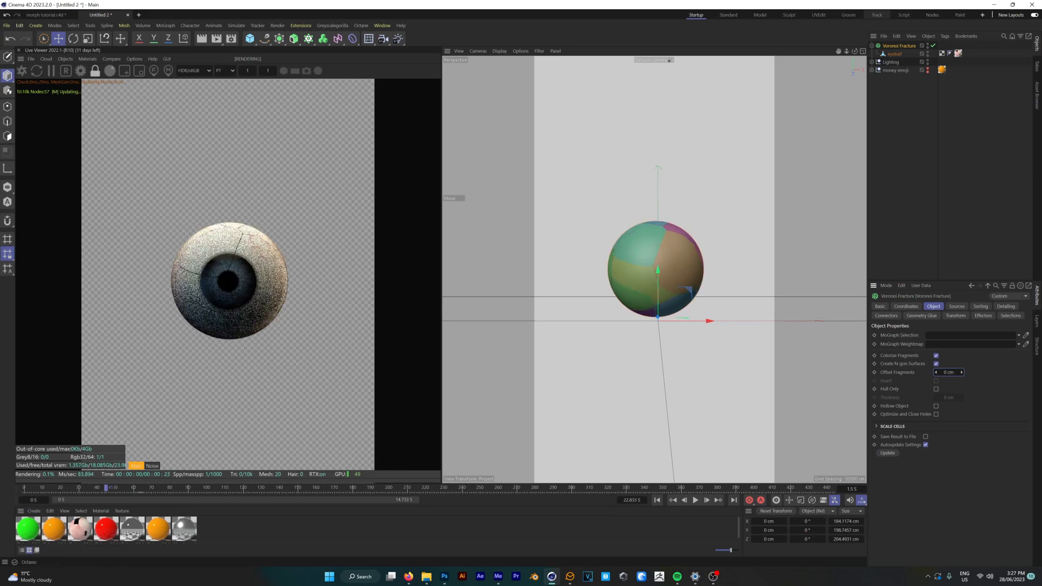
click(957, 307)
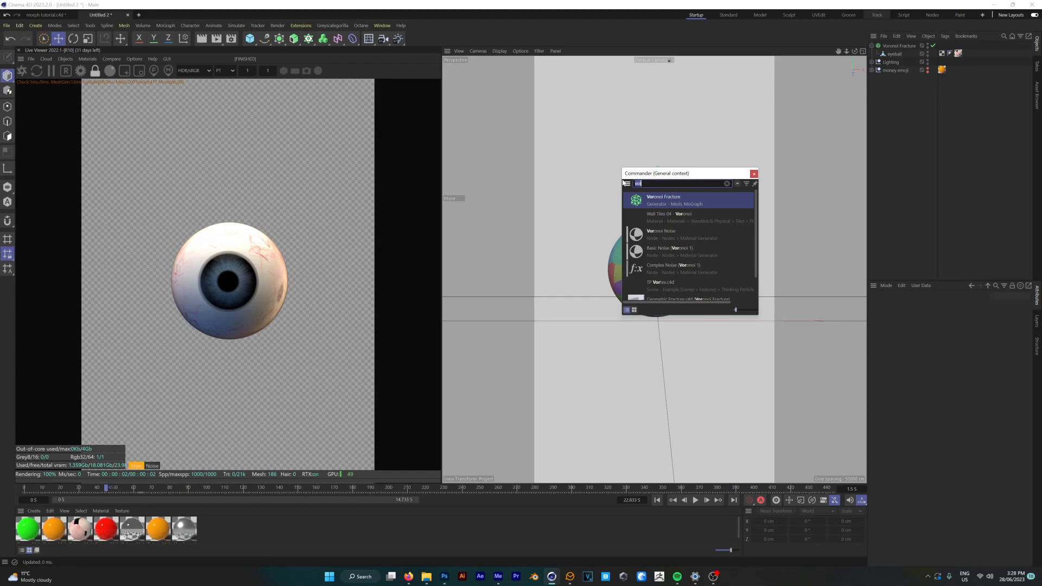
Add a Plain effector via Commander and enable its P.Y position offset.
text(plain)
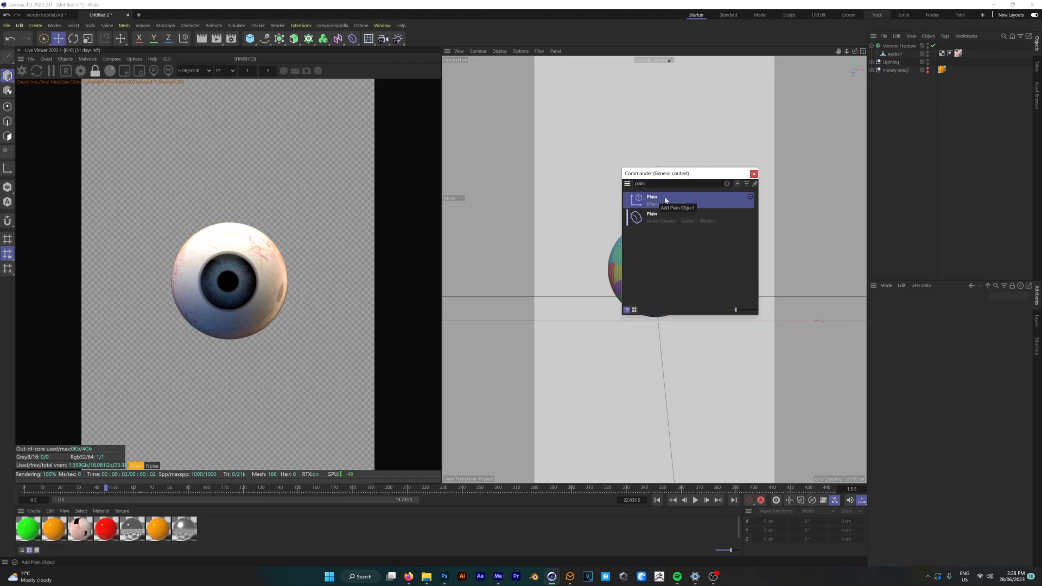
click(652, 199)
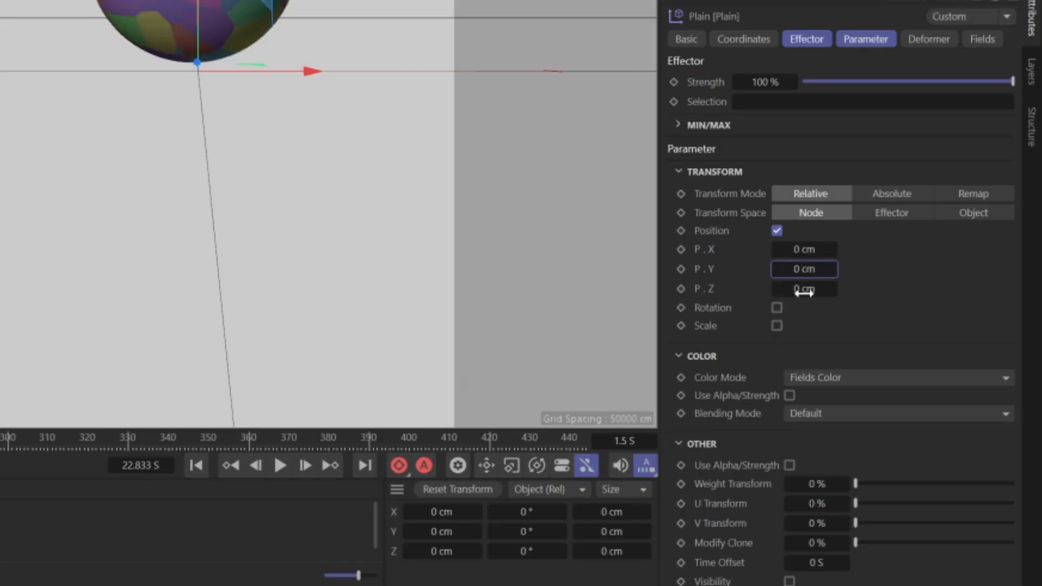
click(776, 326)
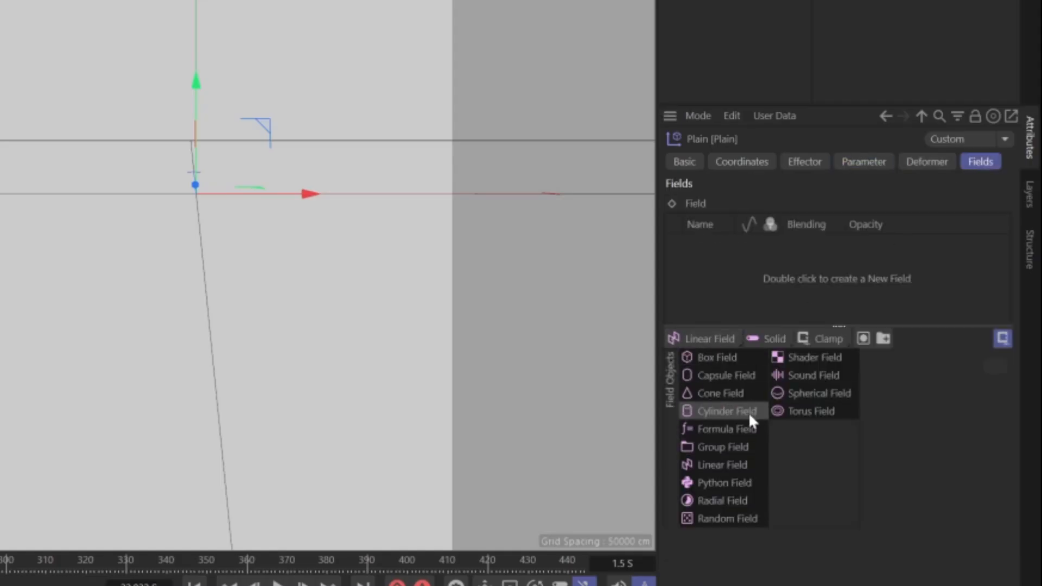
Assign a Linear Field to the Plain effector's field list.
click(721, 464)
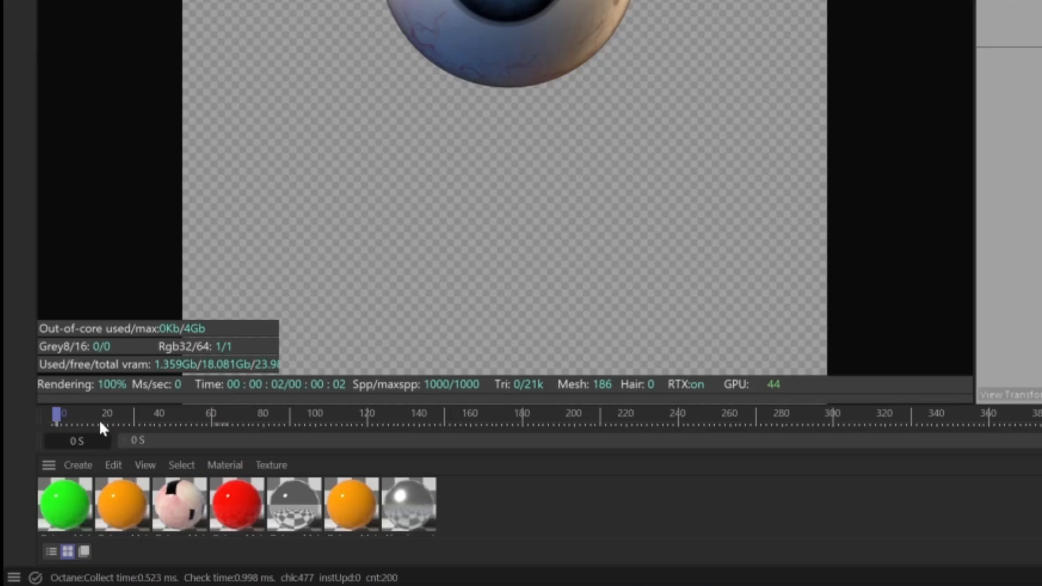
At frame 0, group Plain and Voronoi Fracture as Morph 1 and duplicate it.
drag(57, 414, 174, 414)
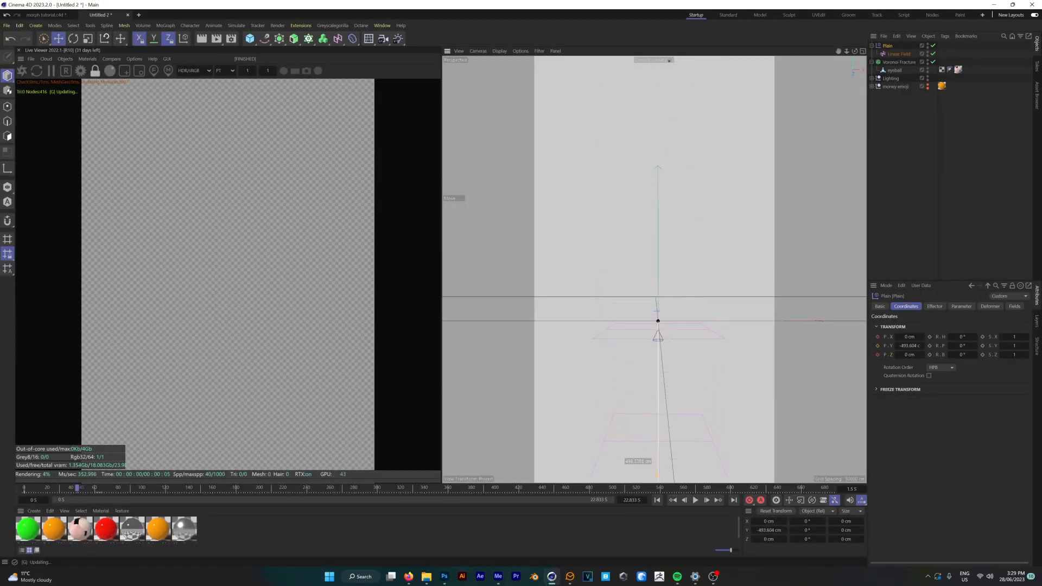
click(695, 500)
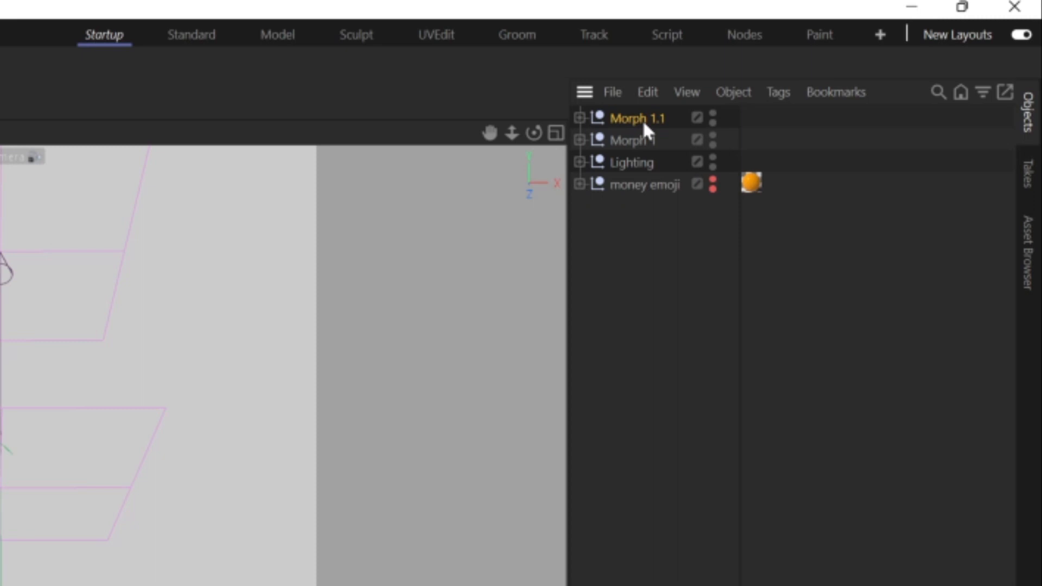
Rename the copy Morph 2, swap the money emoji into its fracture, and preview playback.
double_click(638, 118)
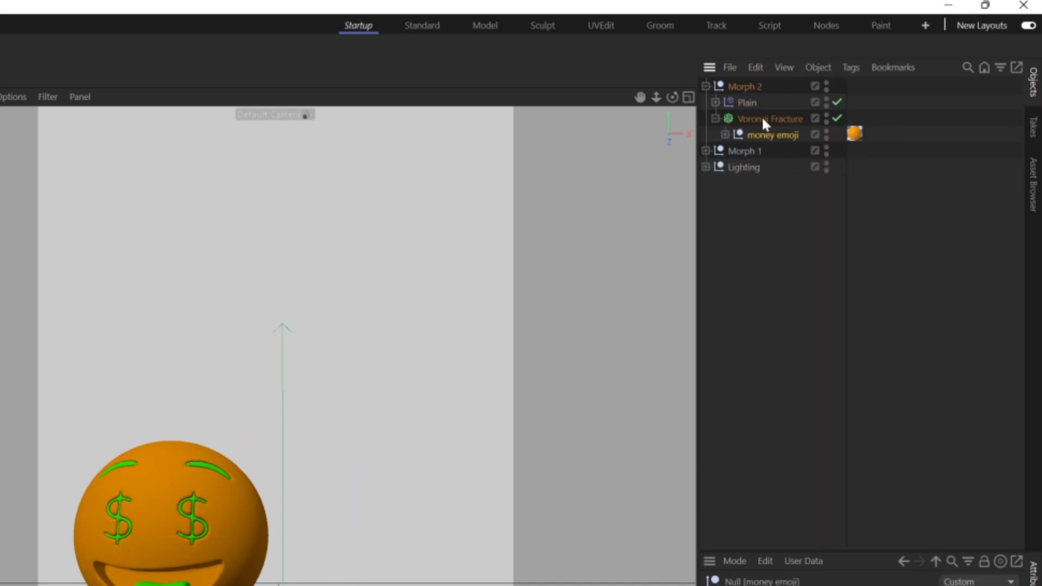
click(747, 102)
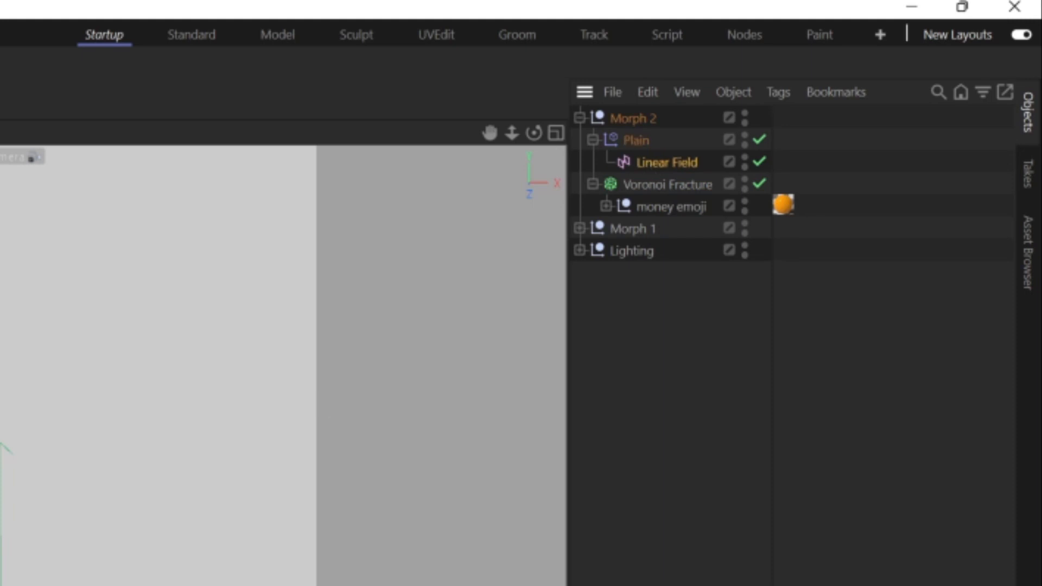
click(662, 162)
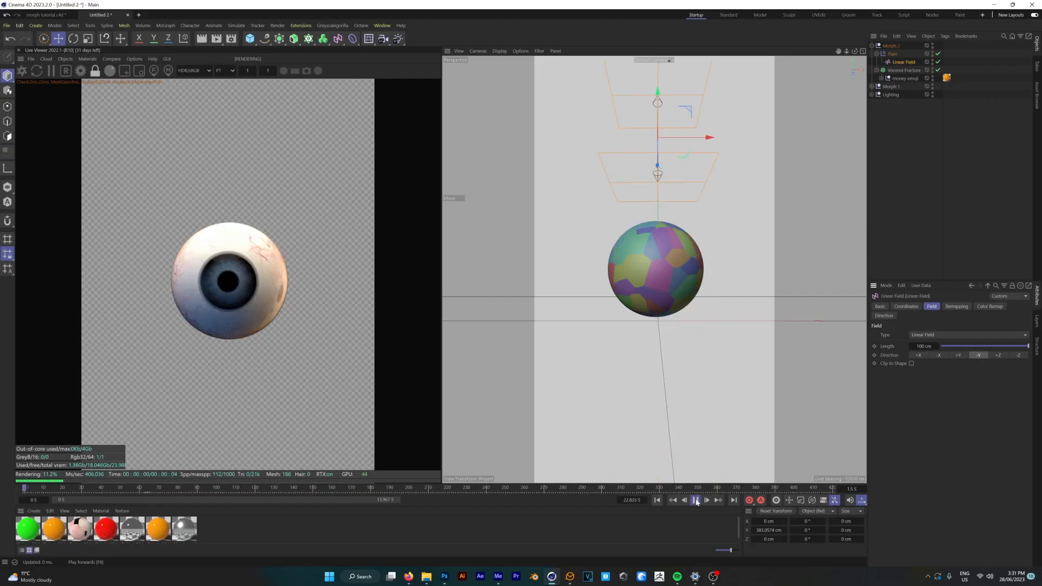
click(695, 499)
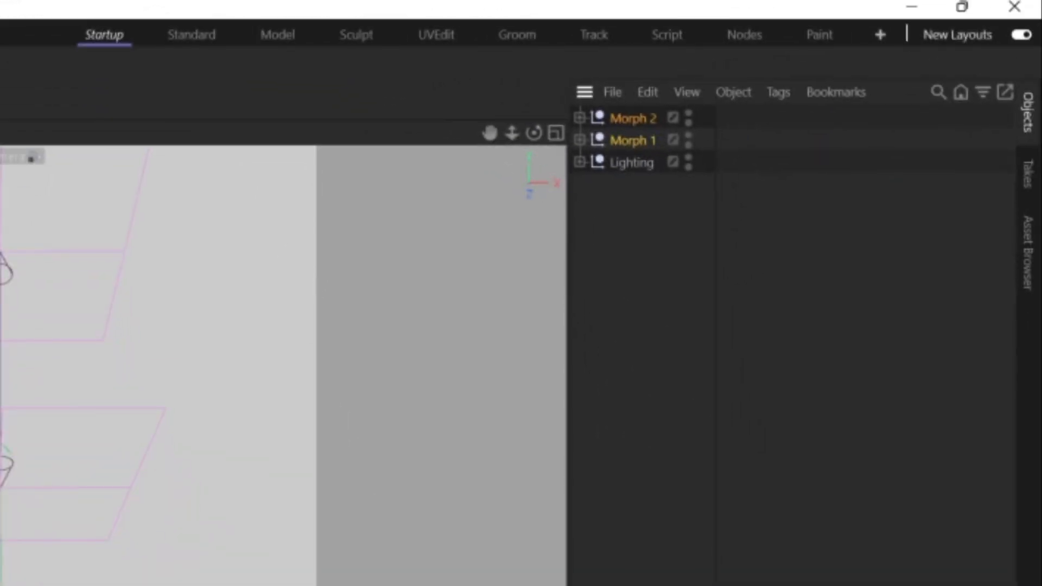
mouse_move(659, 140)
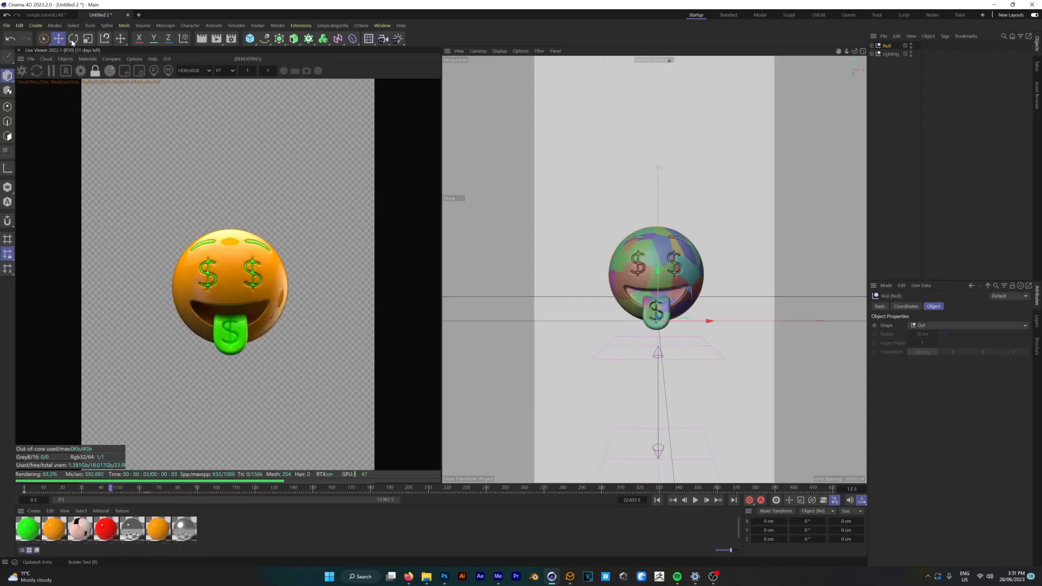
Key a -360° rotation on the null holding both morphs and play the spin.
click(73, 38)
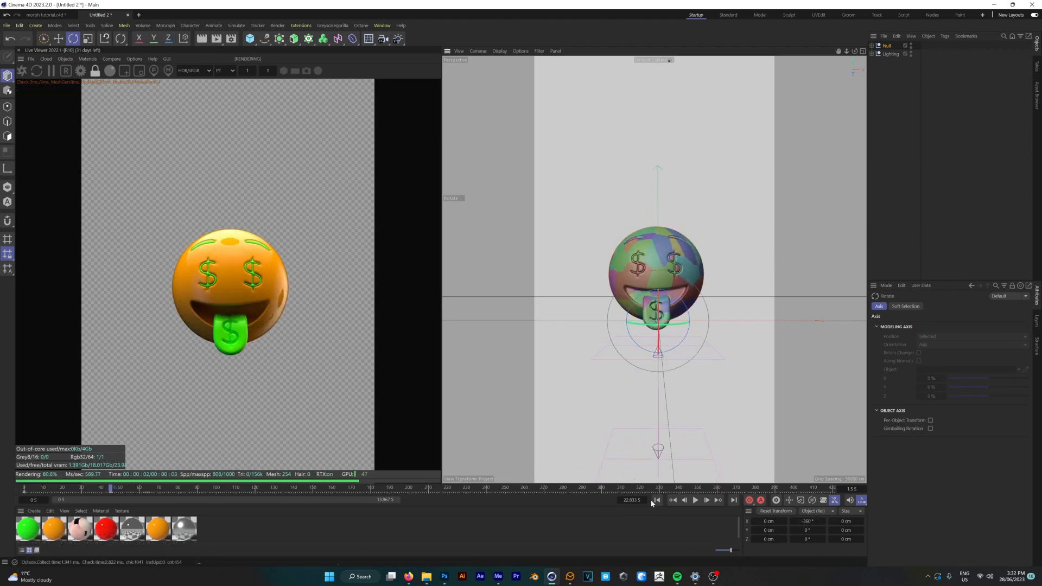
click(694, 500)
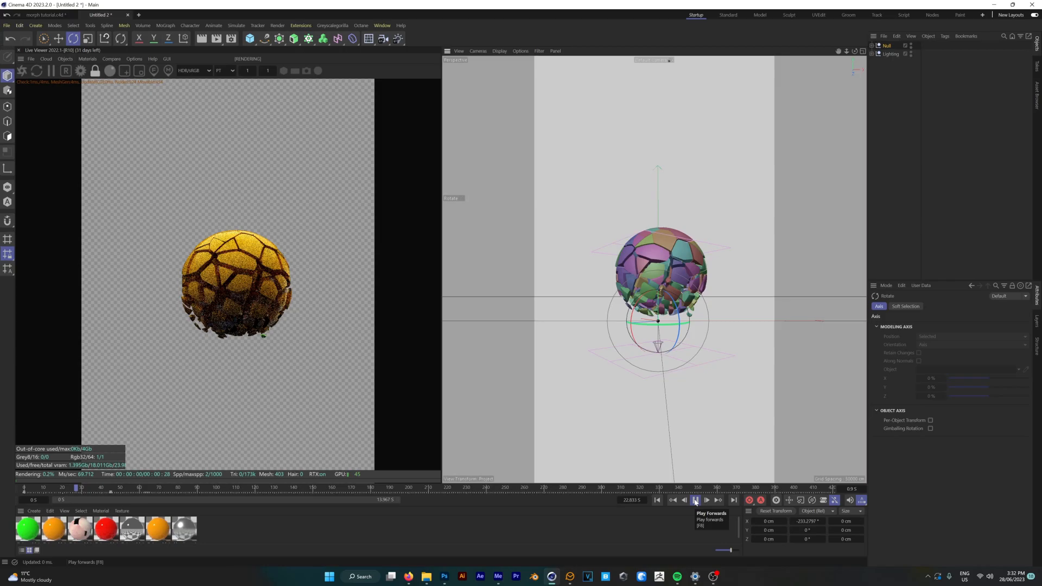